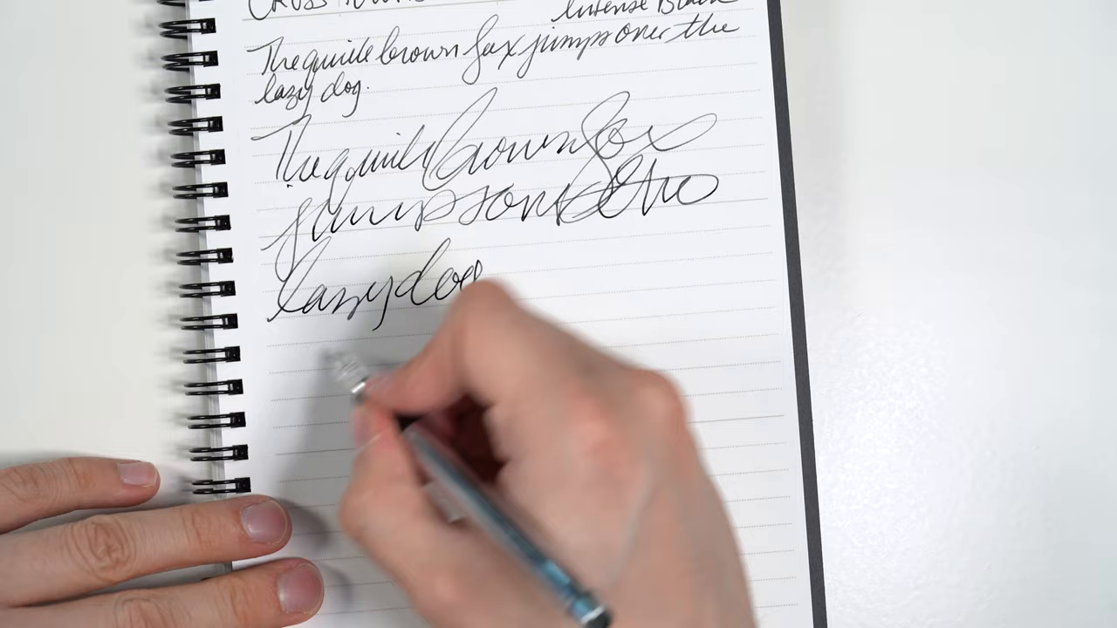
left_click_drag(314, 367, 594, 367)
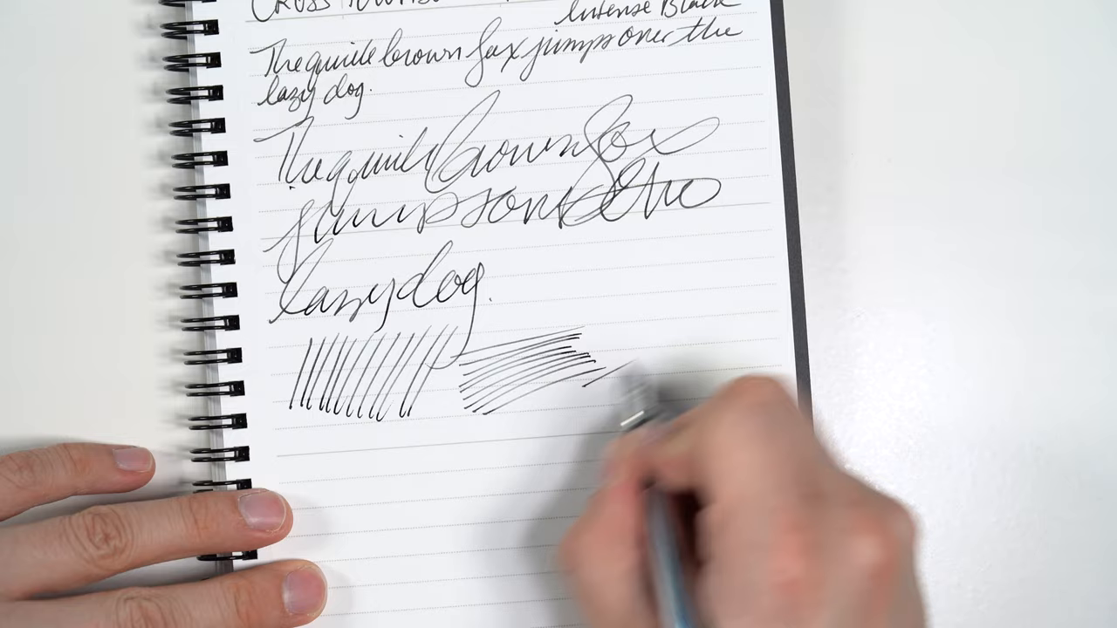